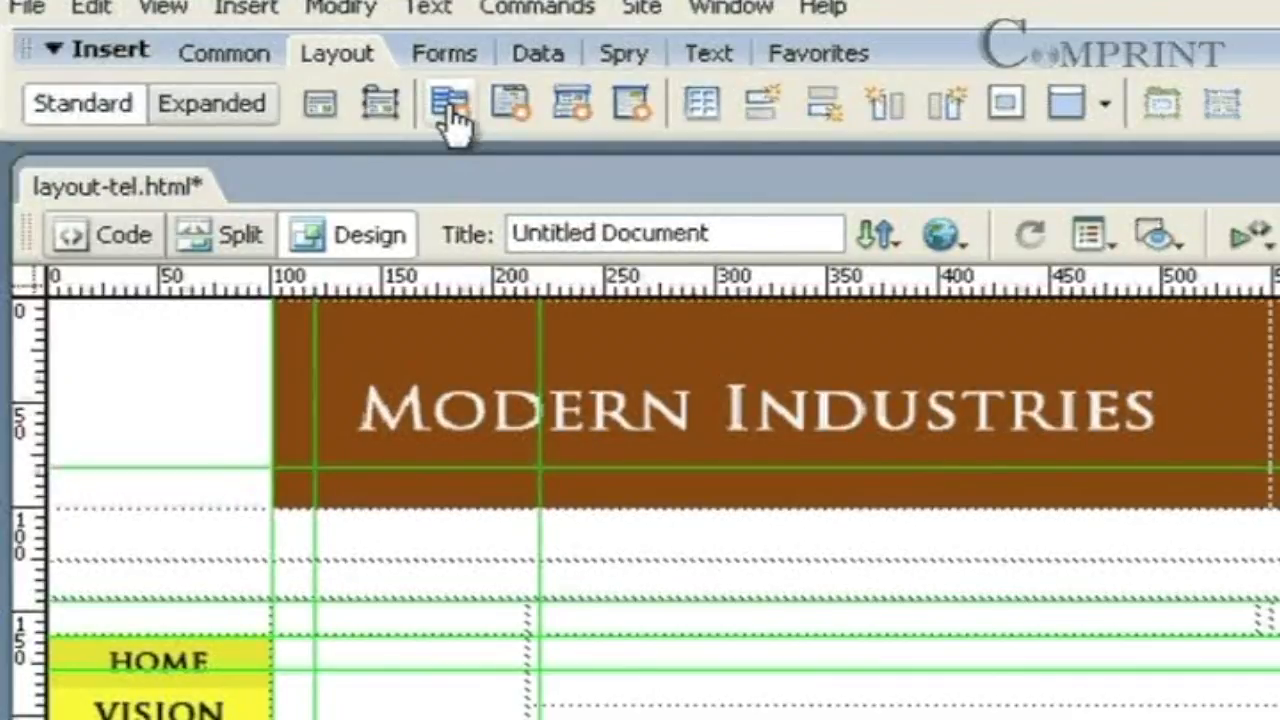
Step: Insert a Spry Menu Bar from the Insert bar's Layout tab
click(452, 102)
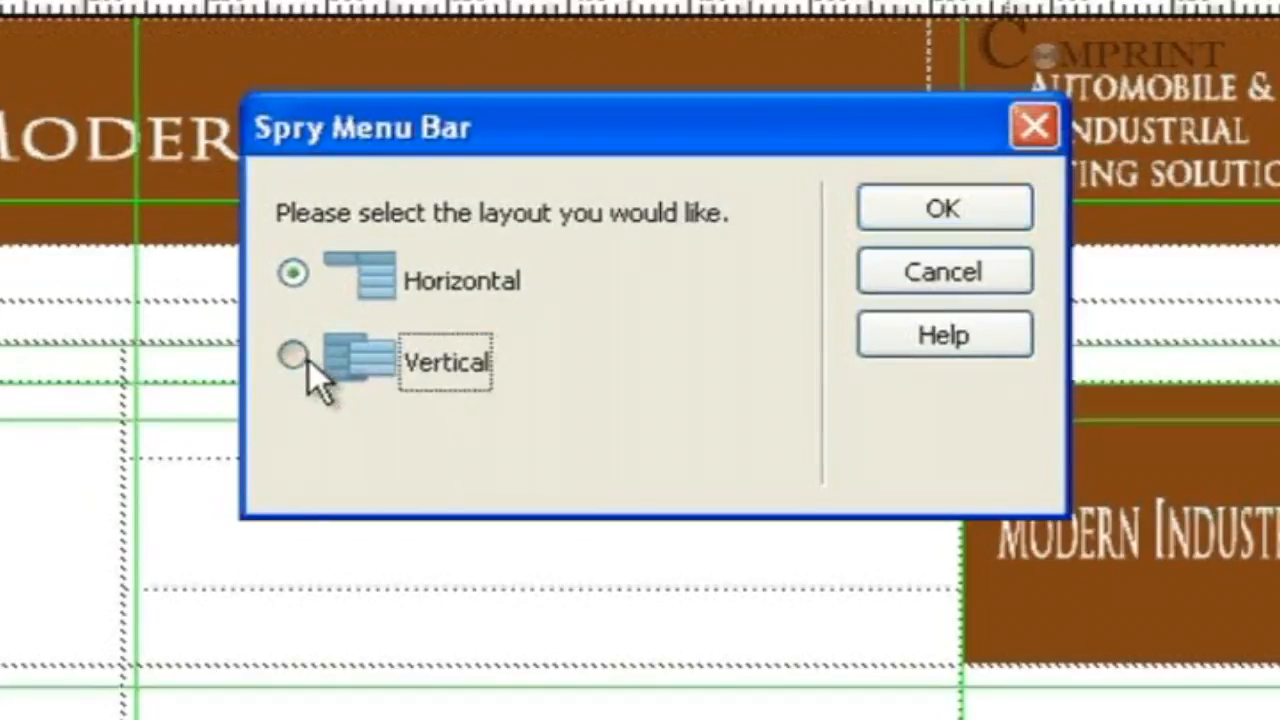
click(293, 357)
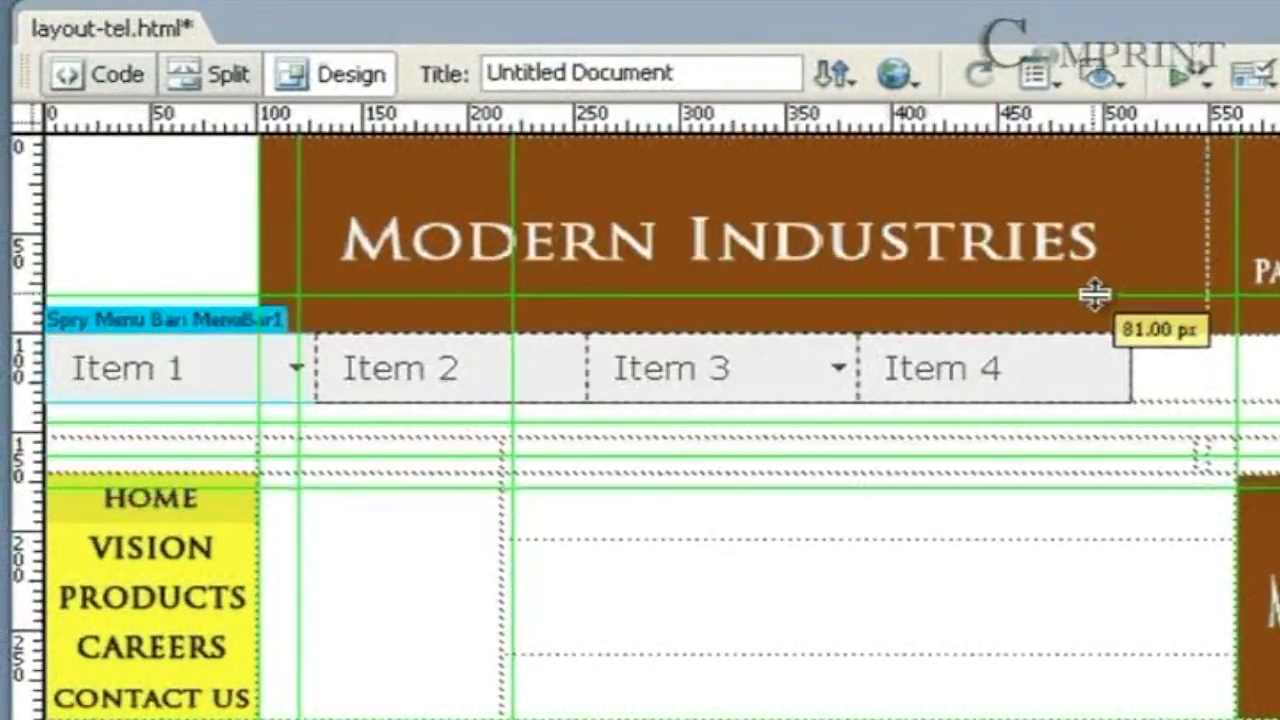
mouse_move(165, 520)
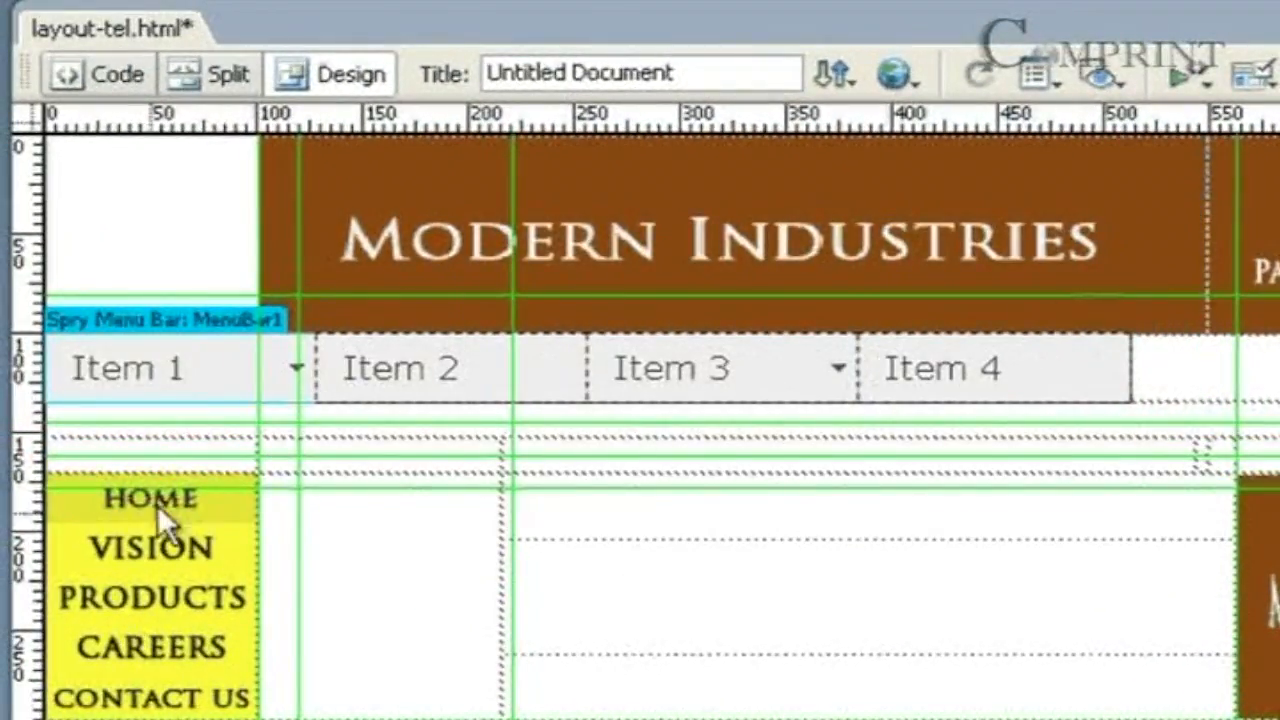
mouse_move(250, 345)
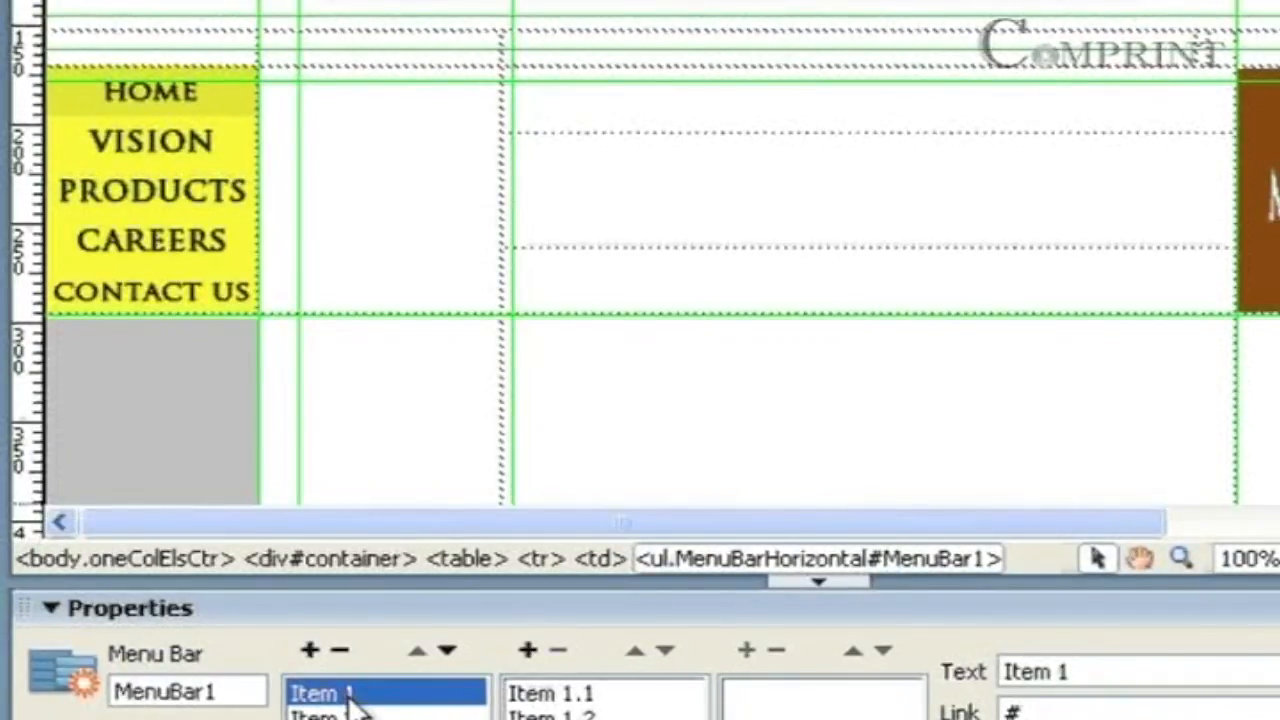
Step: Rename Item 1 to 'products' and Item 2 to 'services'
click(1113, 671)
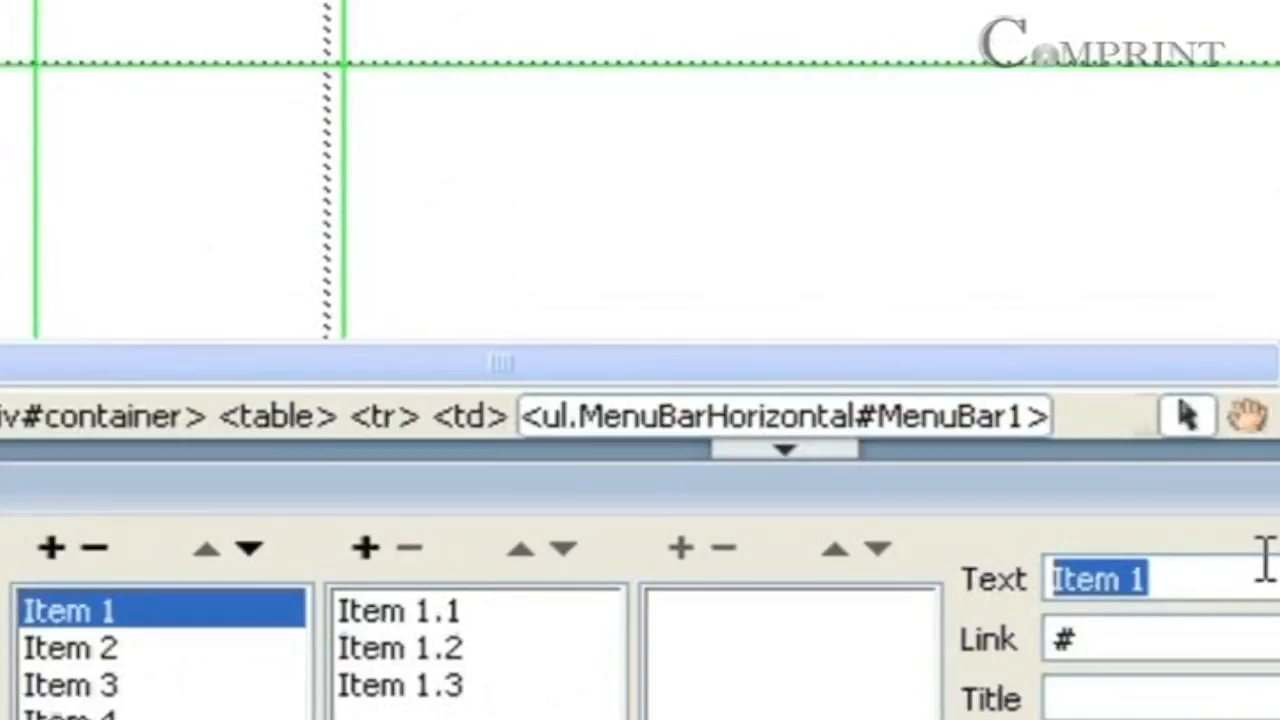
text(products)
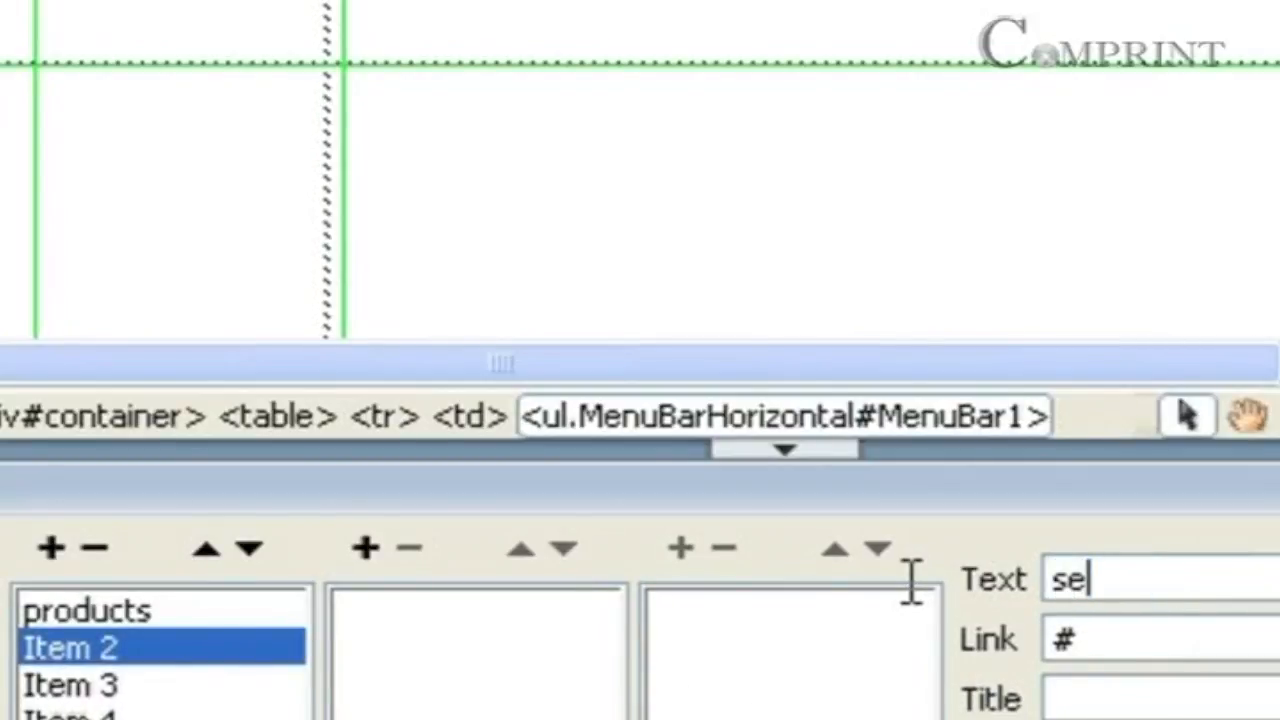
text(rvices)
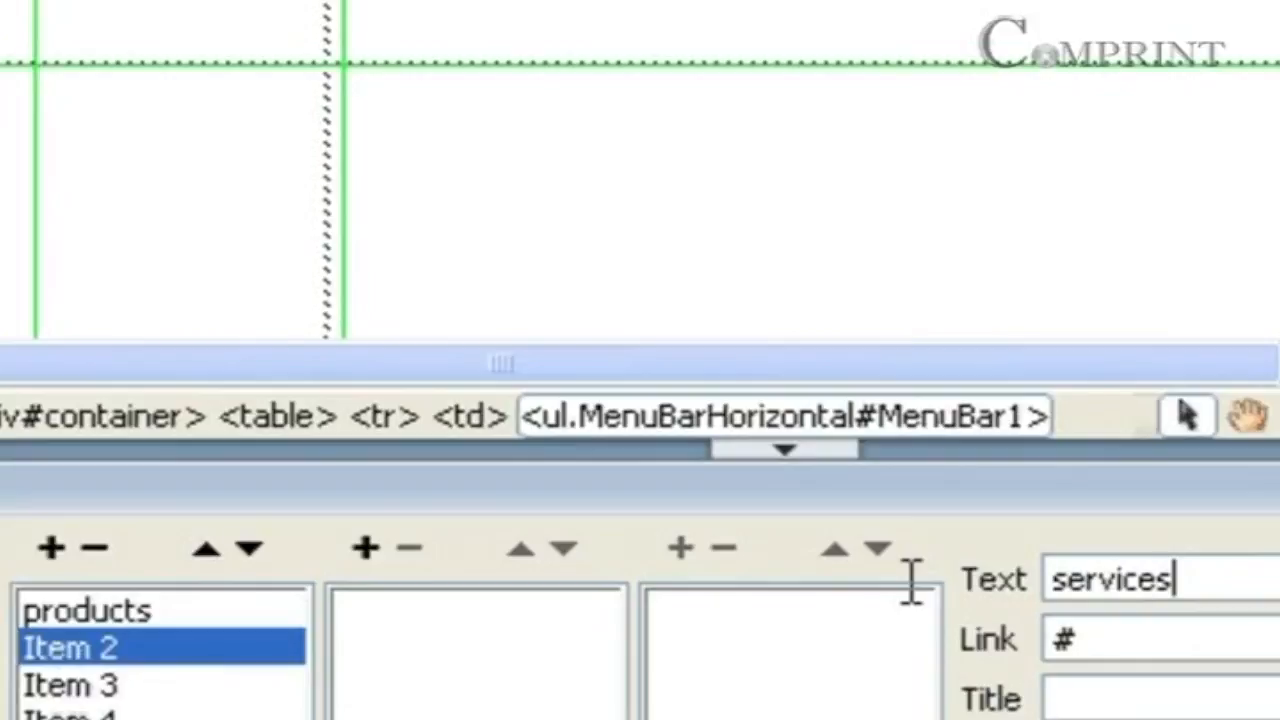
mouse_move(90, 648)
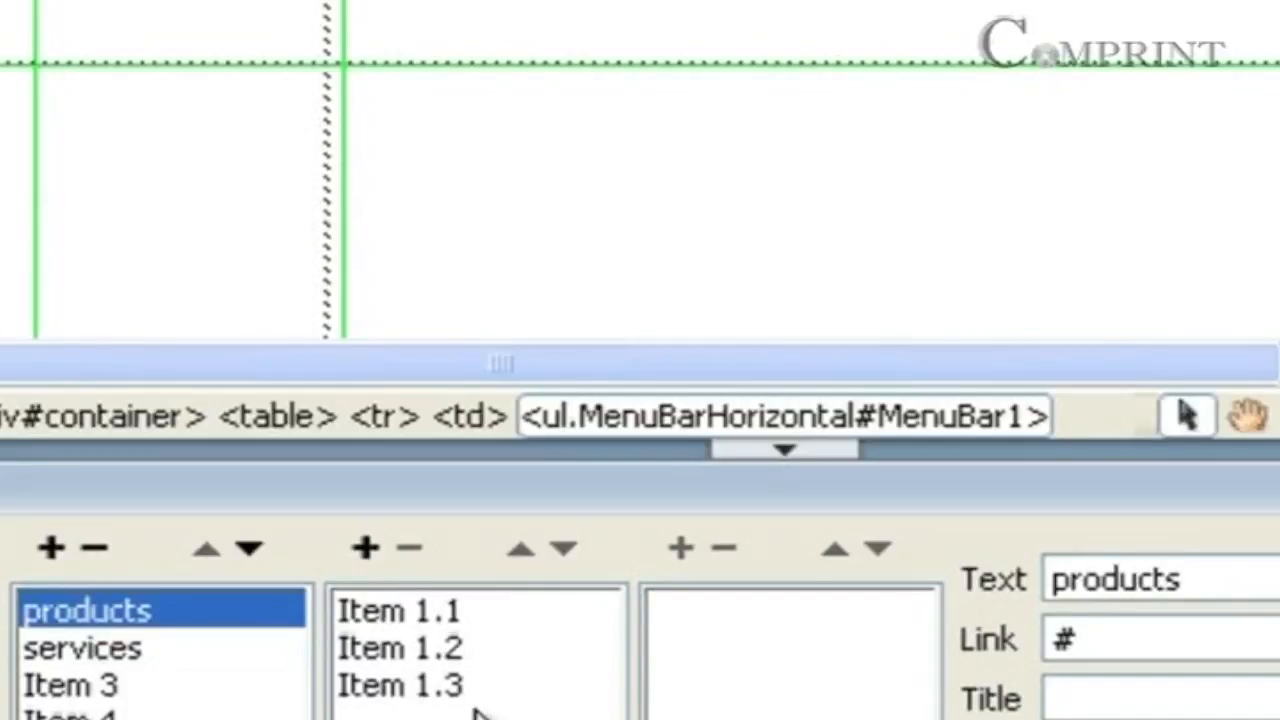
mouse_move(395, 475)
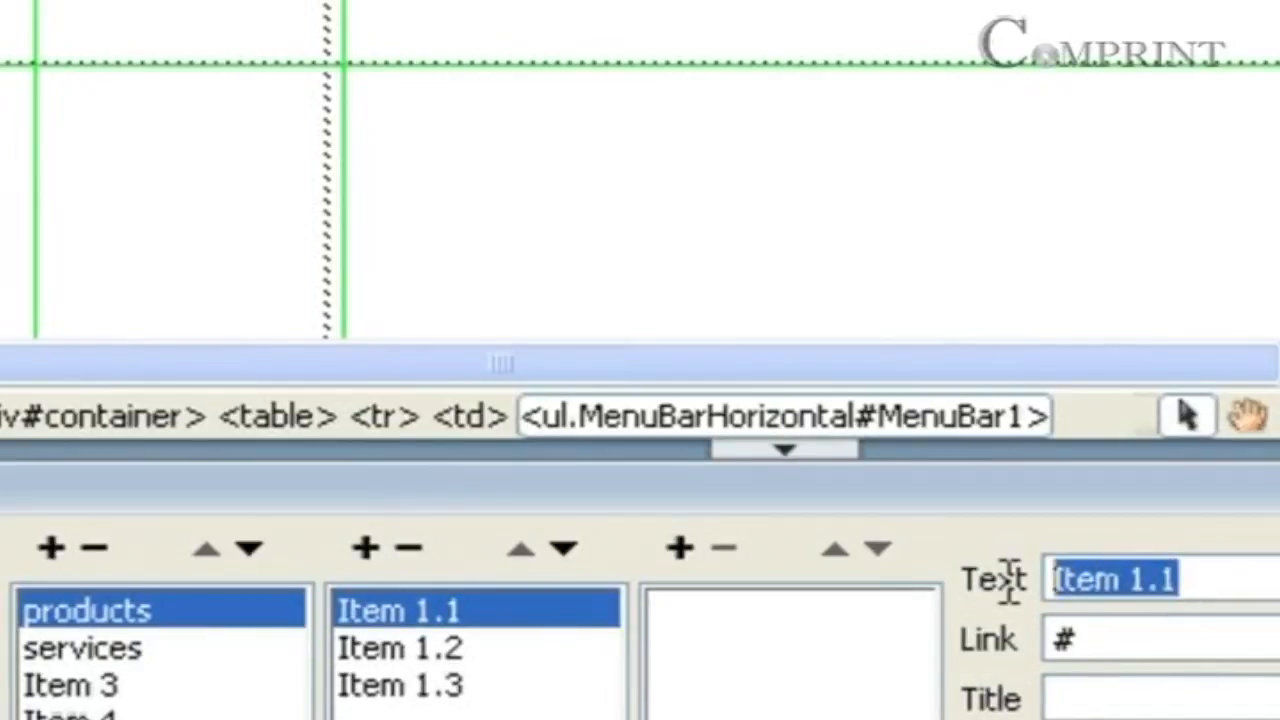
Step: Rename the products submenu items to 'industrial', 'automobile' and 'scientific'
text(indust)
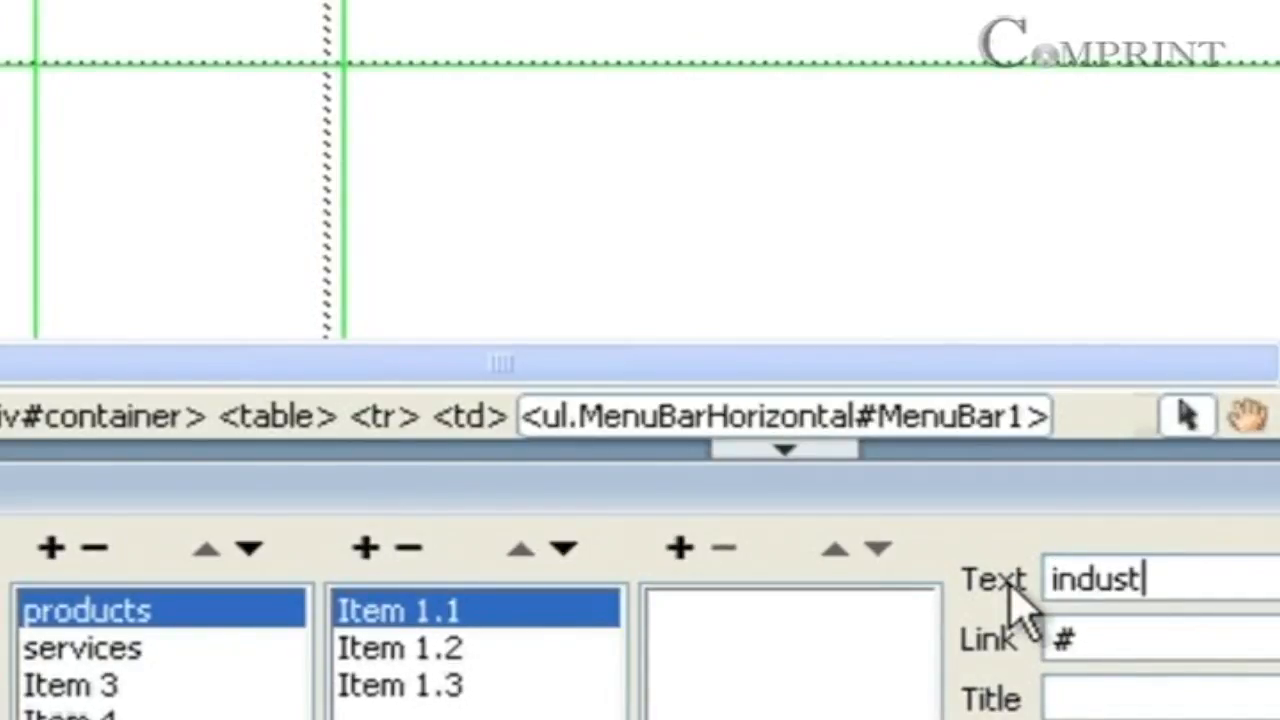
text(rial)
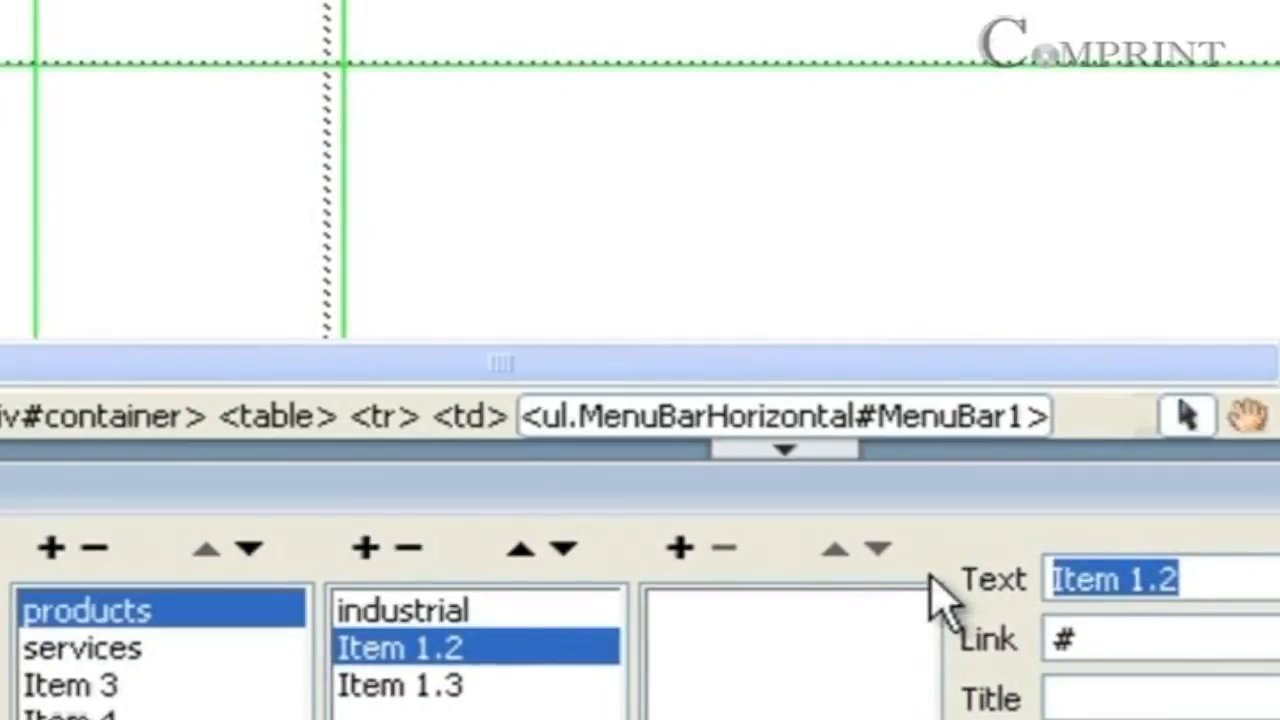
text(automobile)
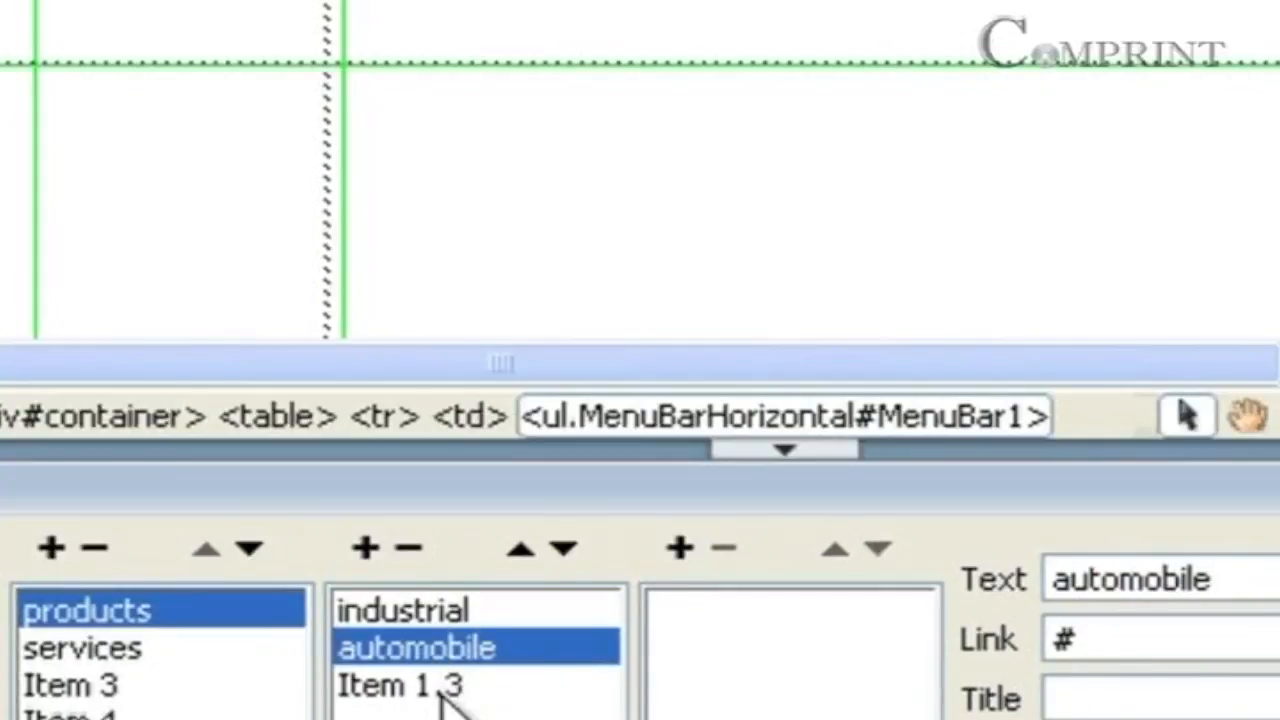
click(400, 685)
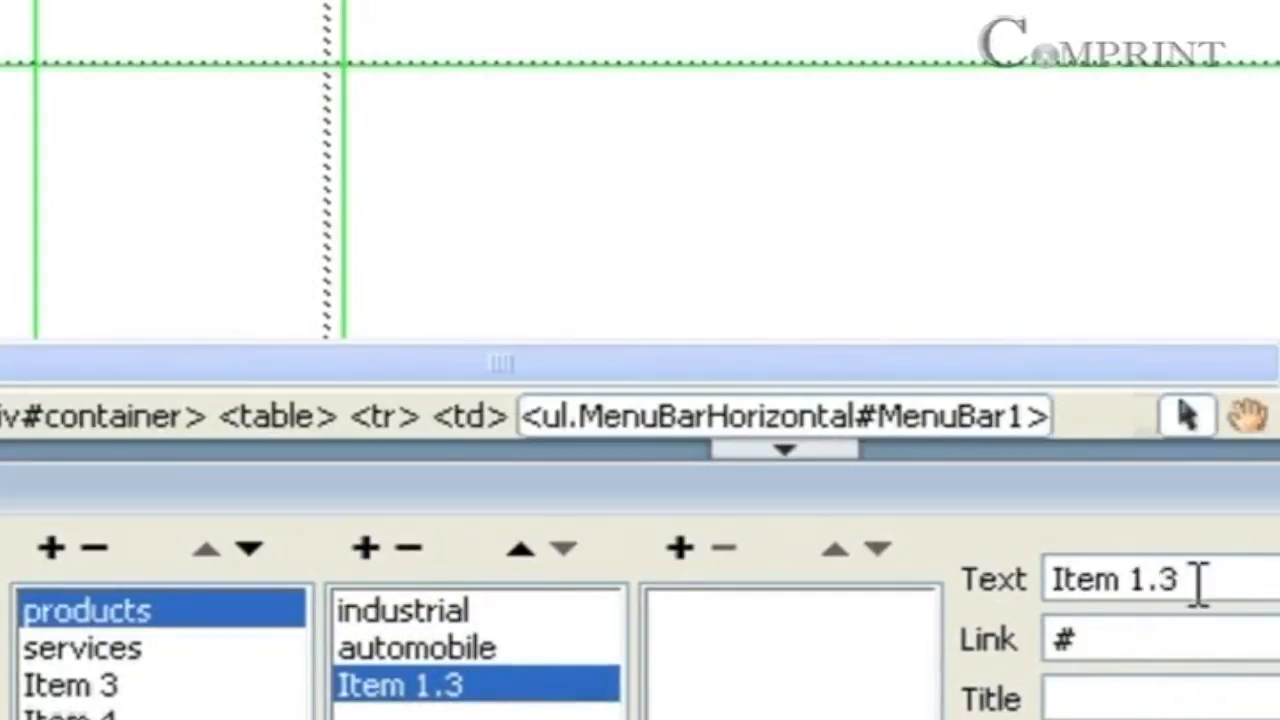
text(scien)
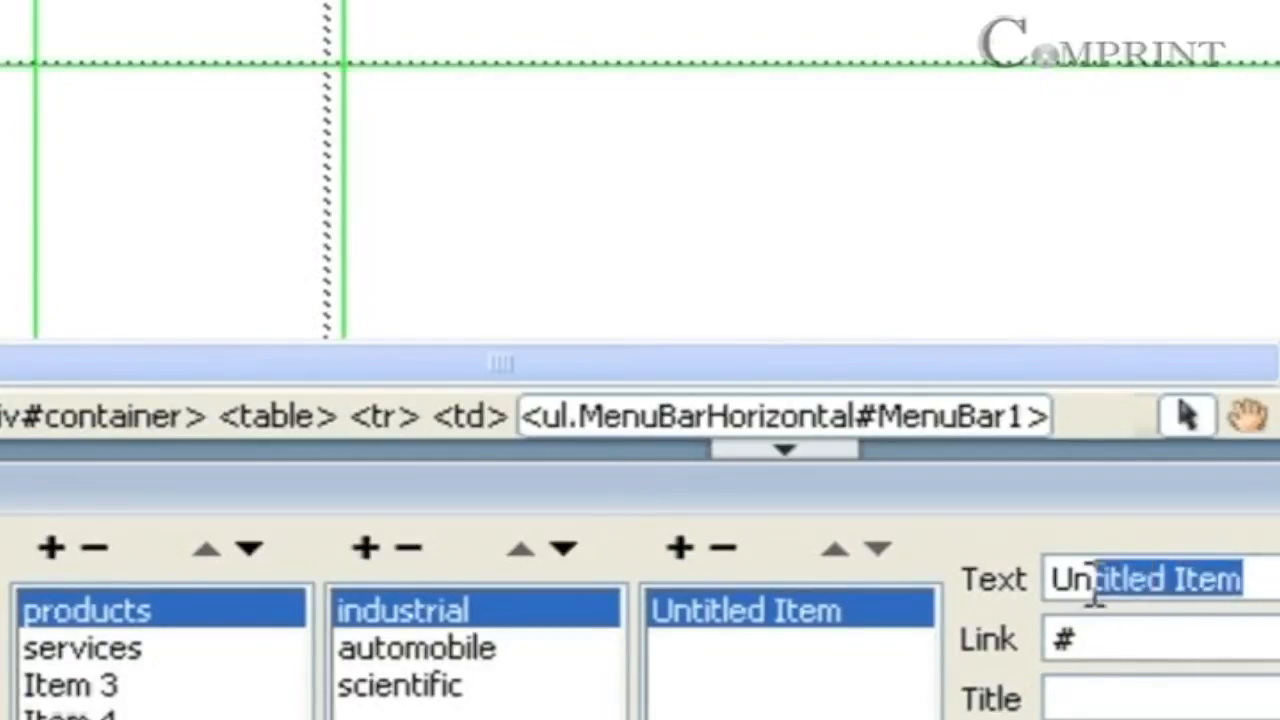
Step: Add 'small scale' and 'Large scale' as nested items under industrial
text(small scale)
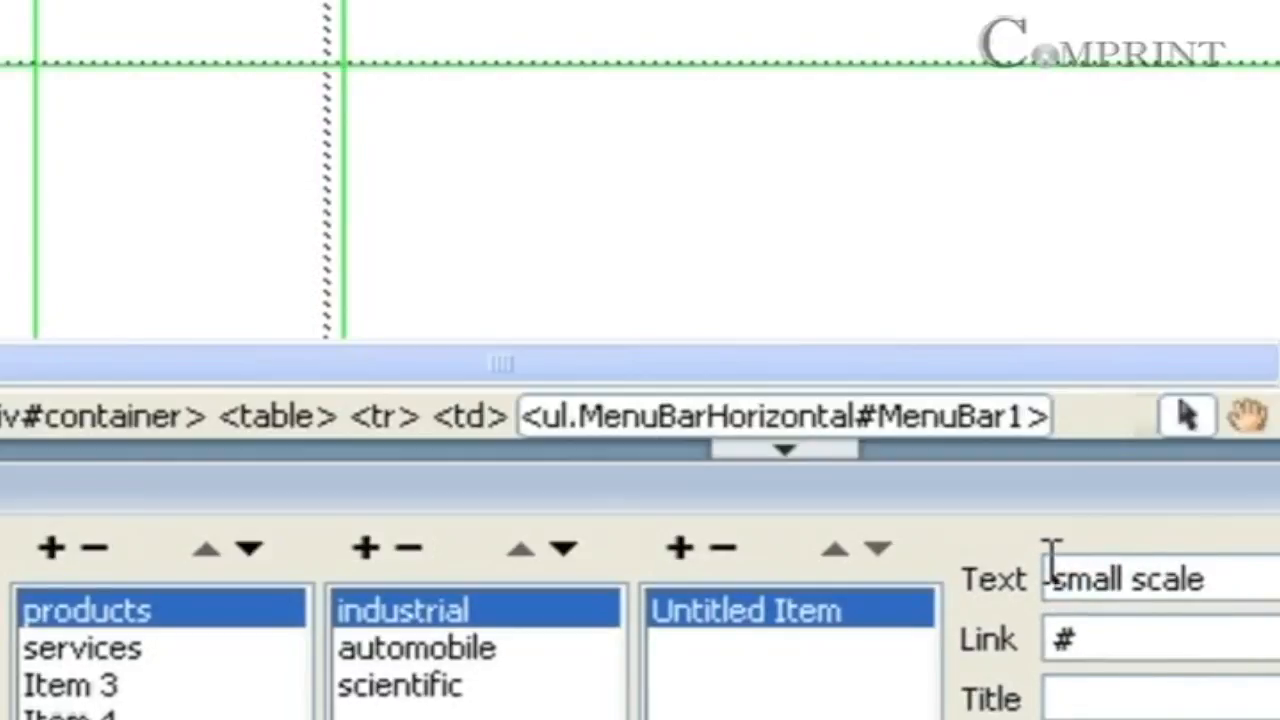
mouse_move(700, 560)
text(L)
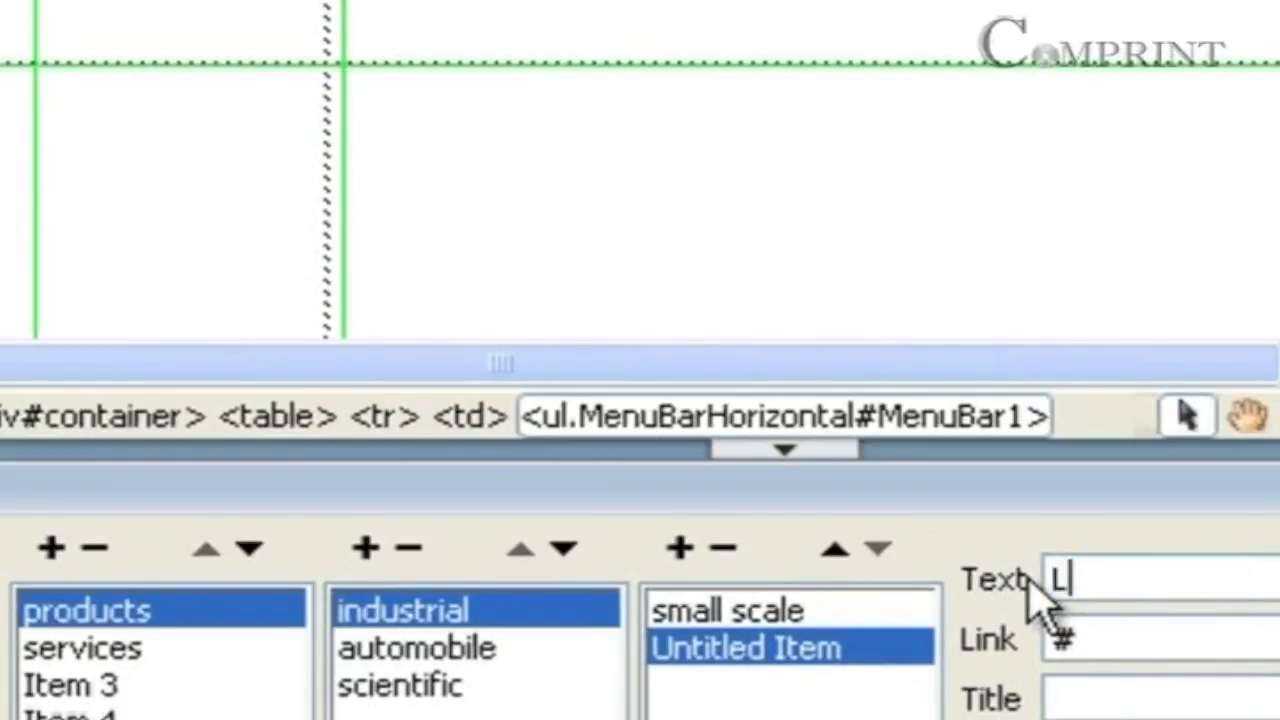
text(arge scale)
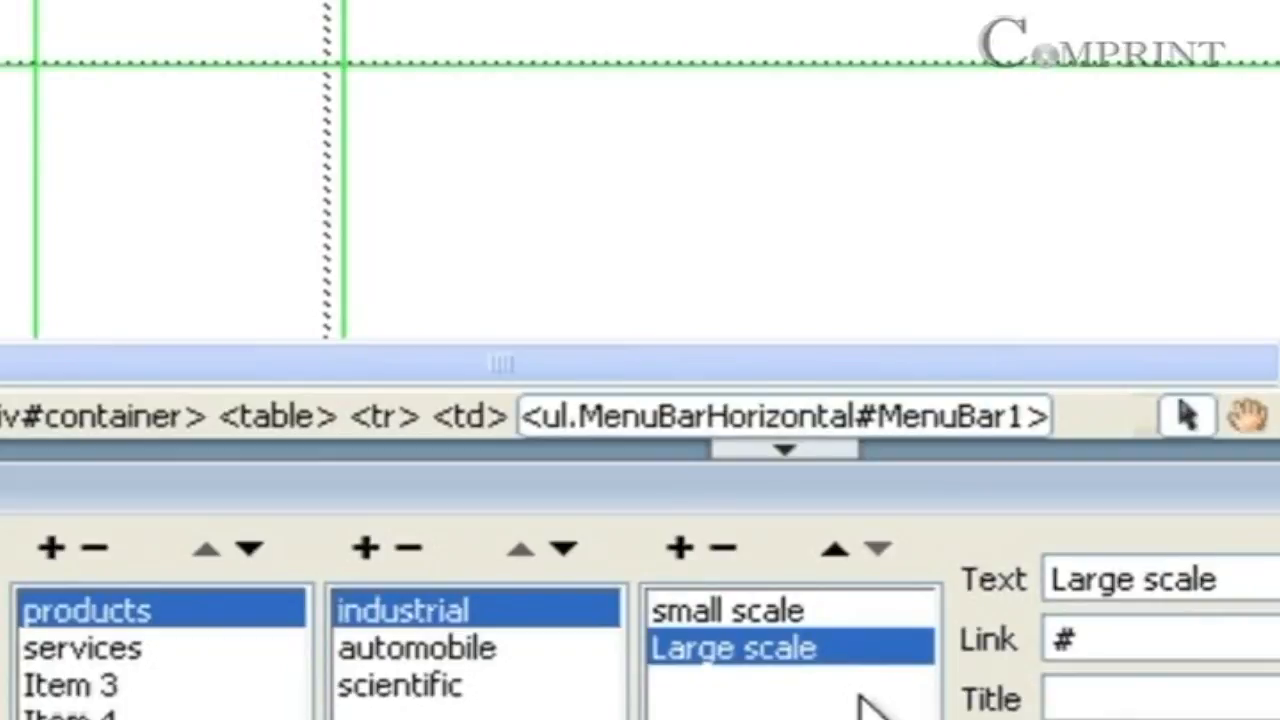
mouse_move(450, 685)
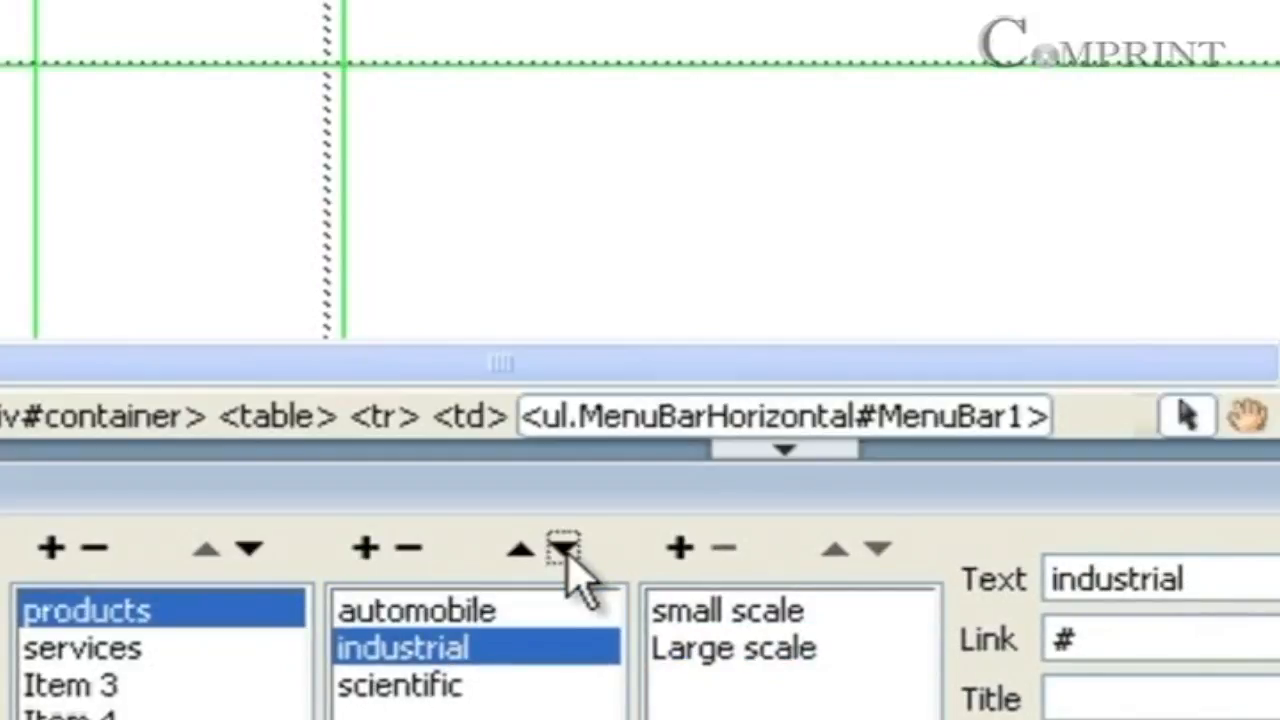
Step: Move industrial to the bottom of the submenu, then shift products later and back
click(564, 548)
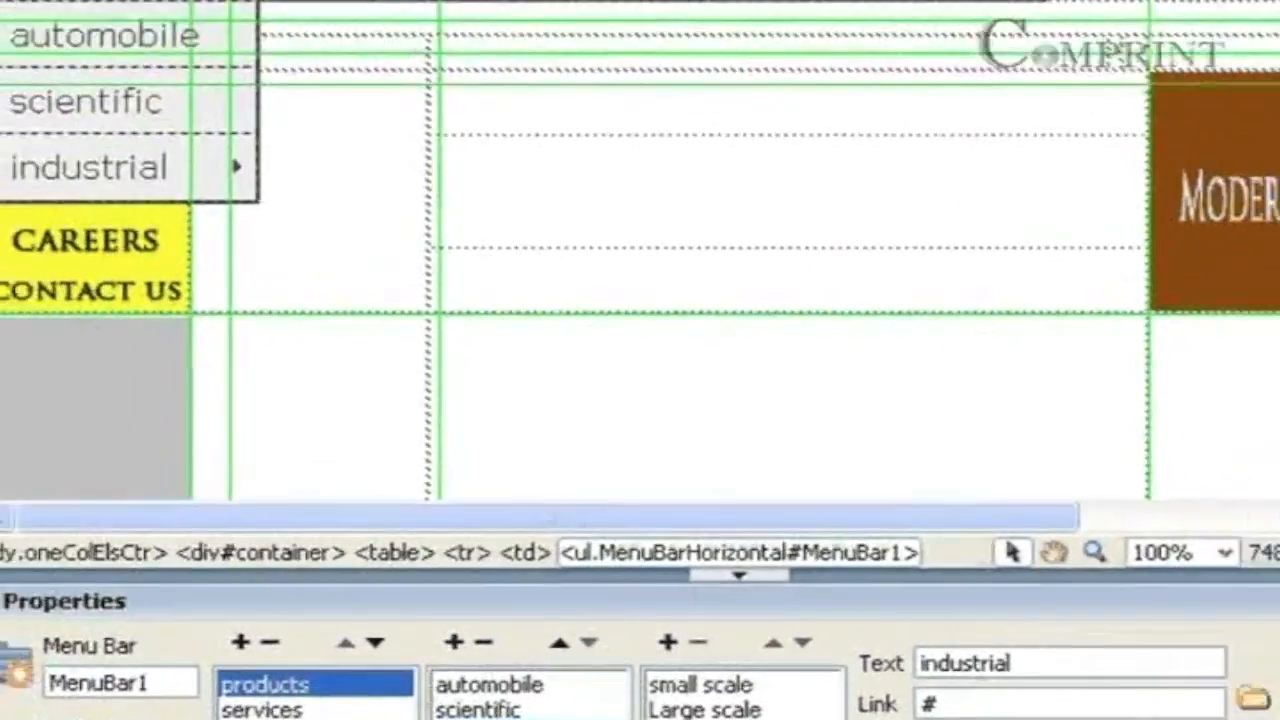
scroll(up, 3)
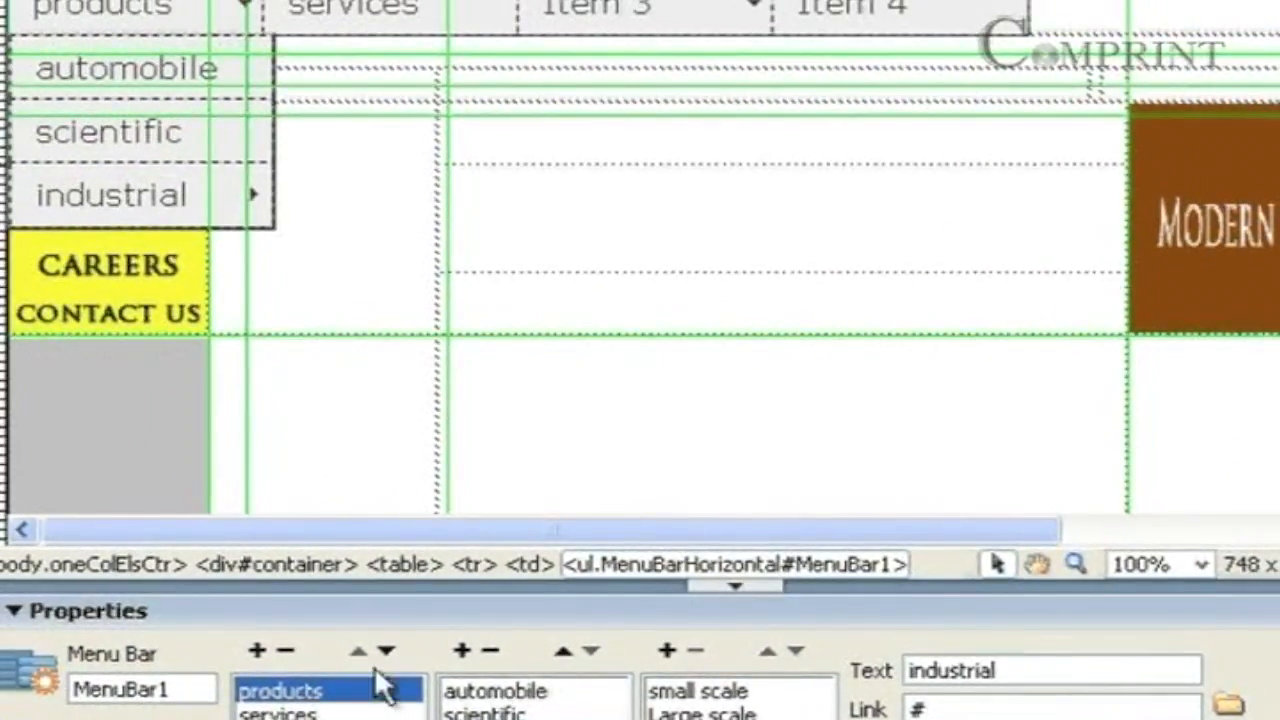
click(388, 651)
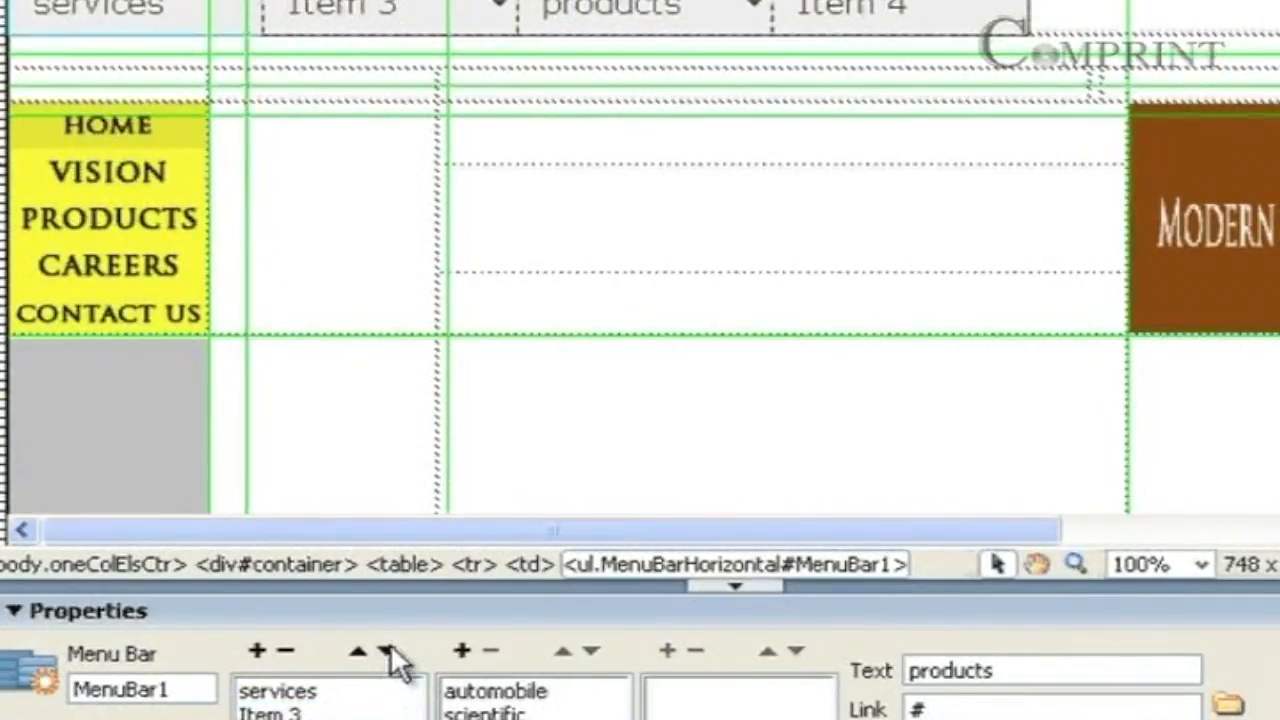
mouse_move(360, 670)
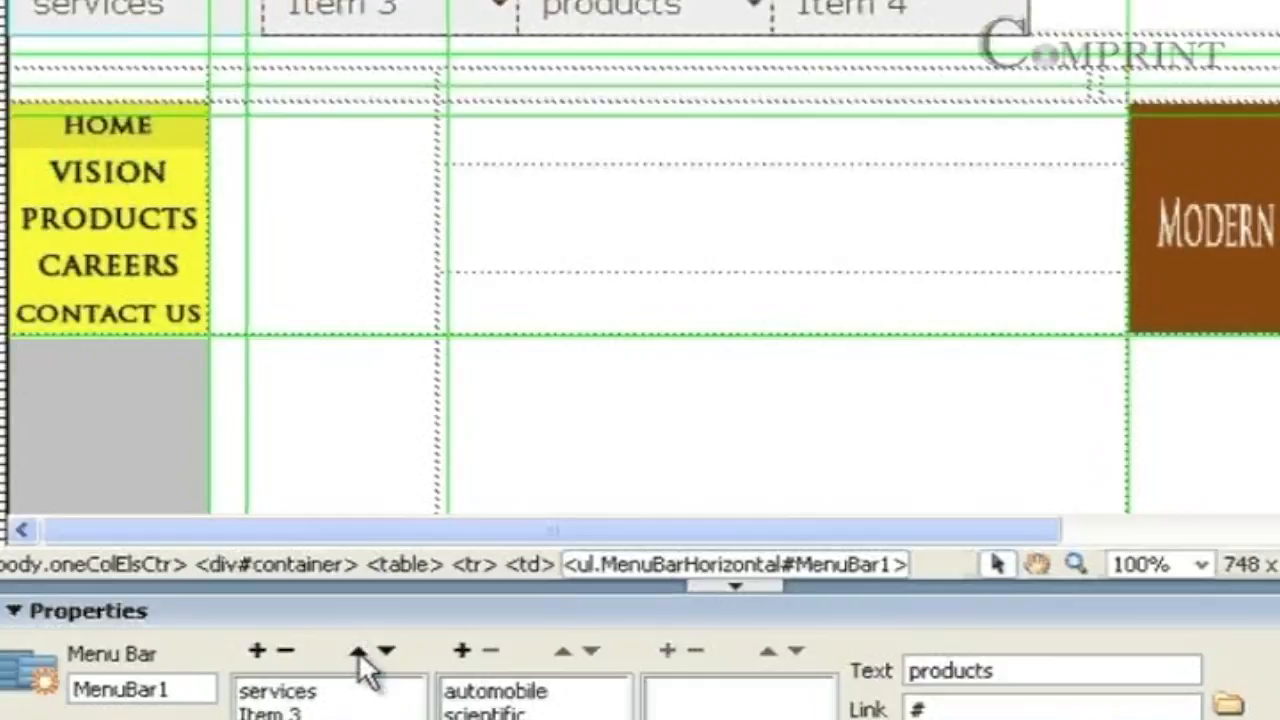
click(358, 651)
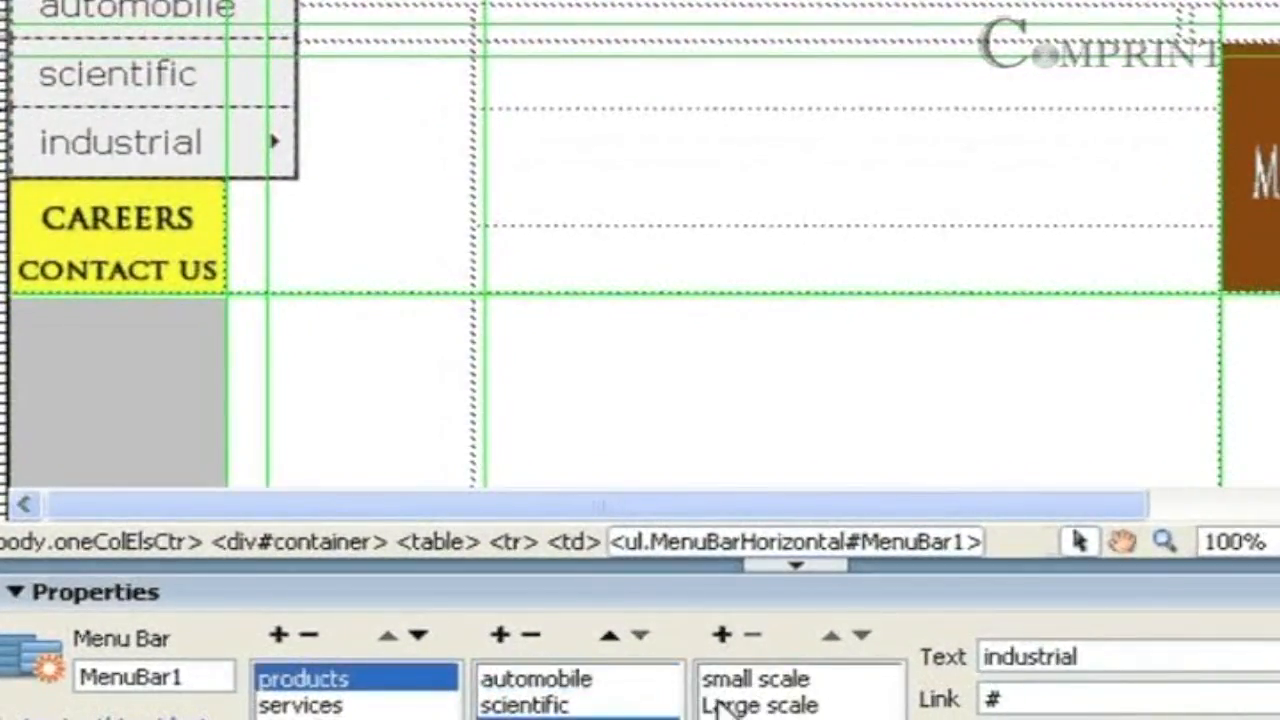
Step: Select 'Large scale' to show industrial's nested flyout in Design view
click(760, 705)
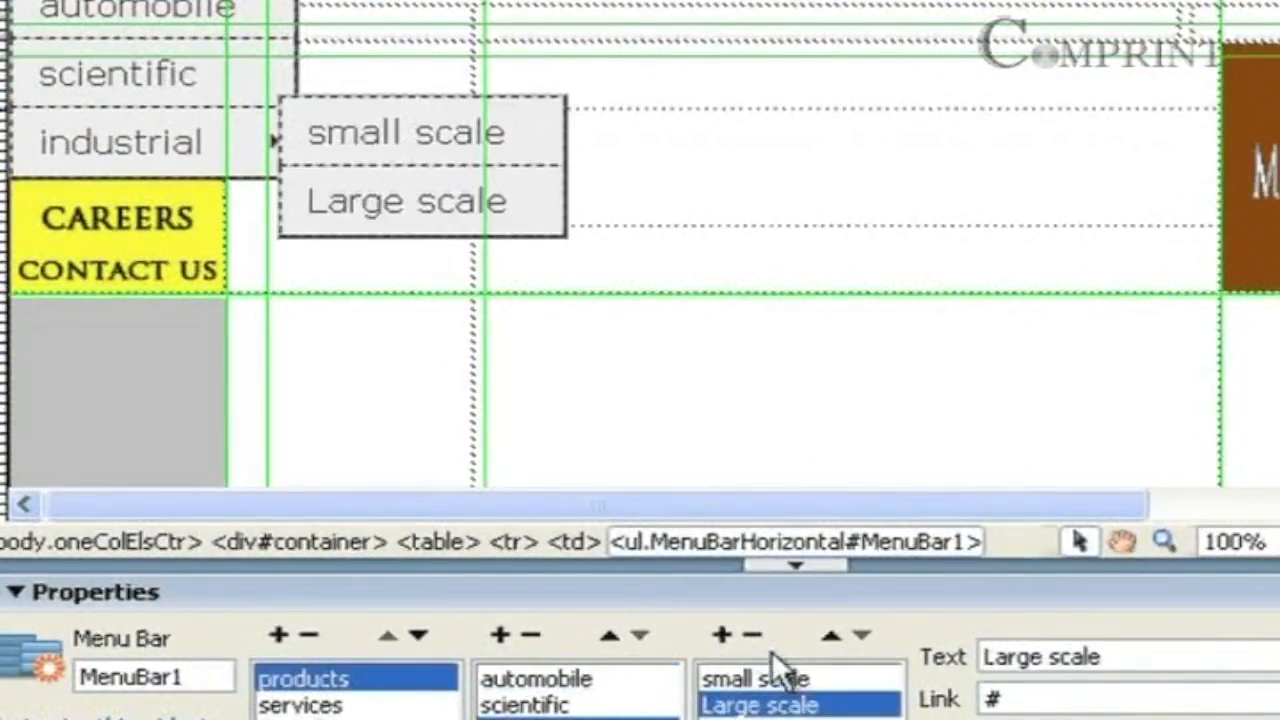